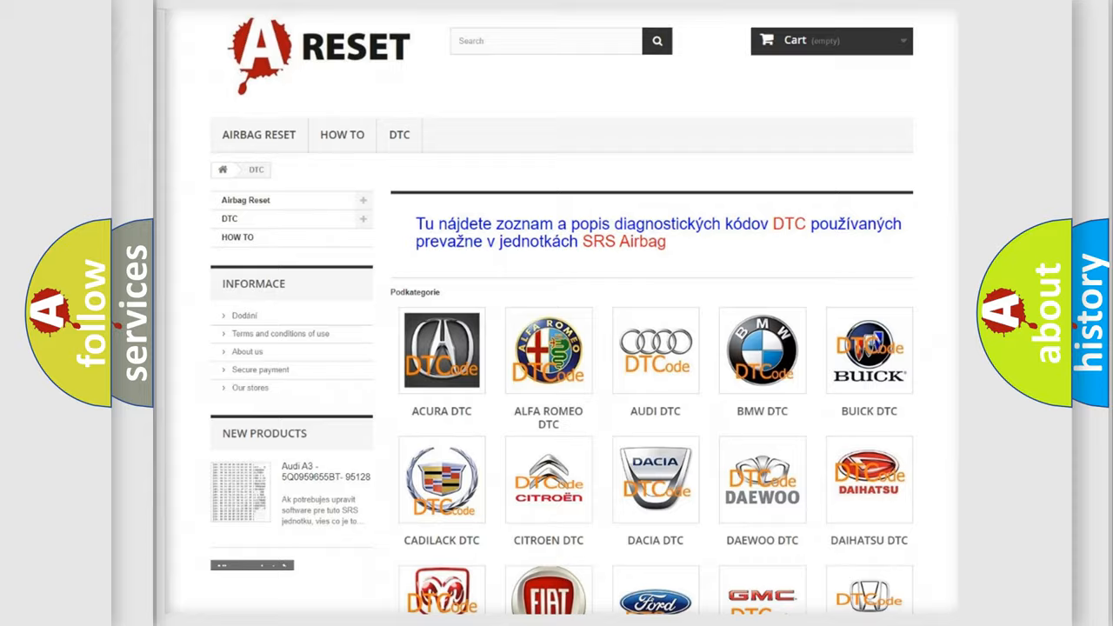
pyautogui.scroll(-3)
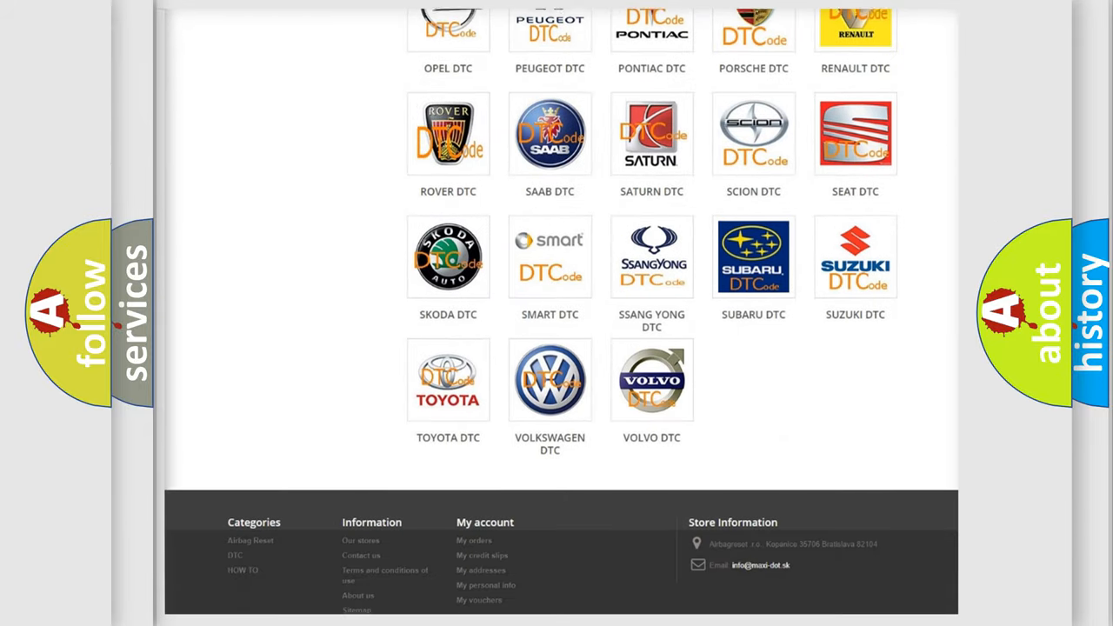
pyautogui.scroll(-3)
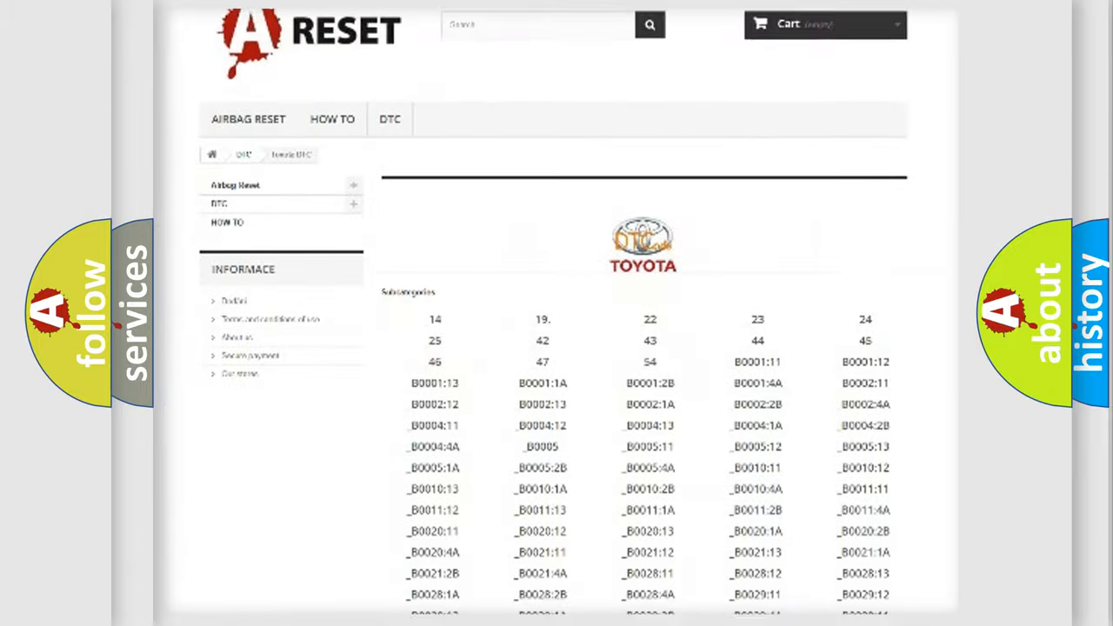
pyautogui.scroll(-3)
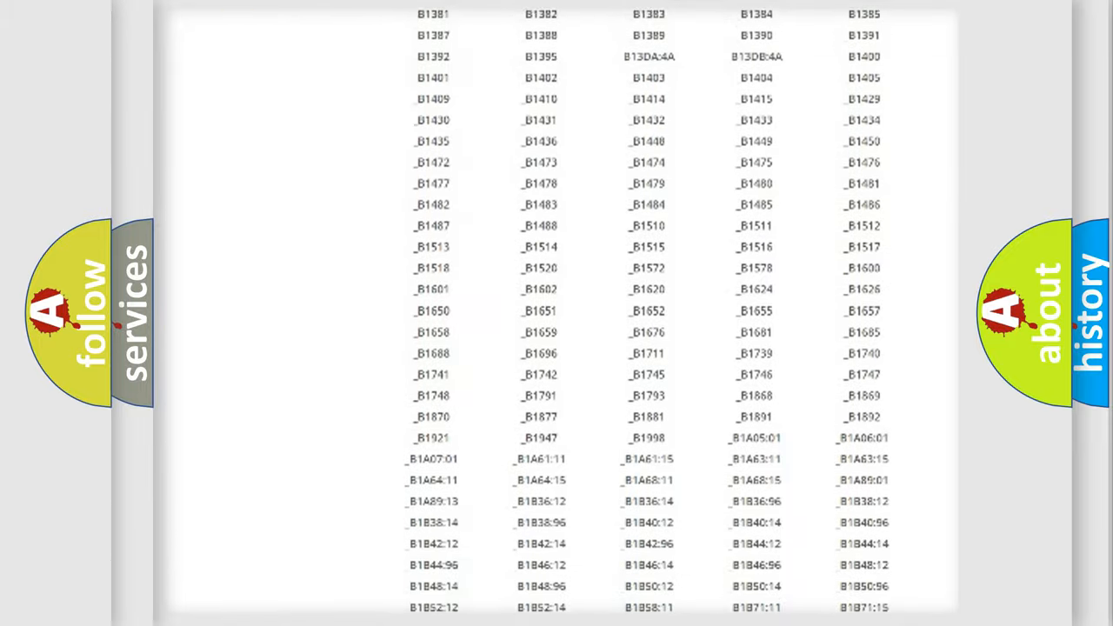